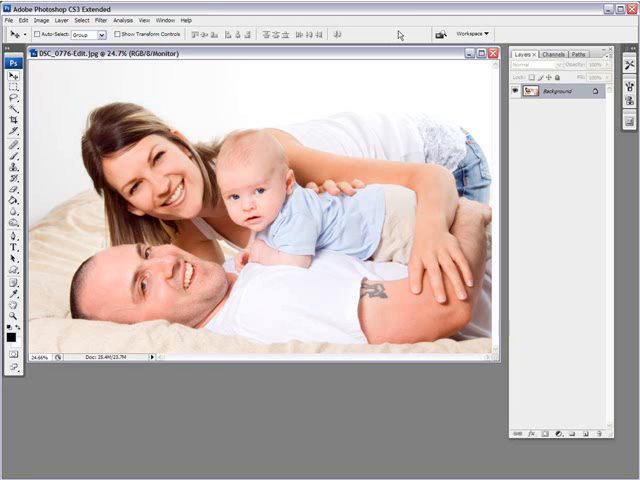
{"action": "mouse_move", "coordinate": [108, 94]}
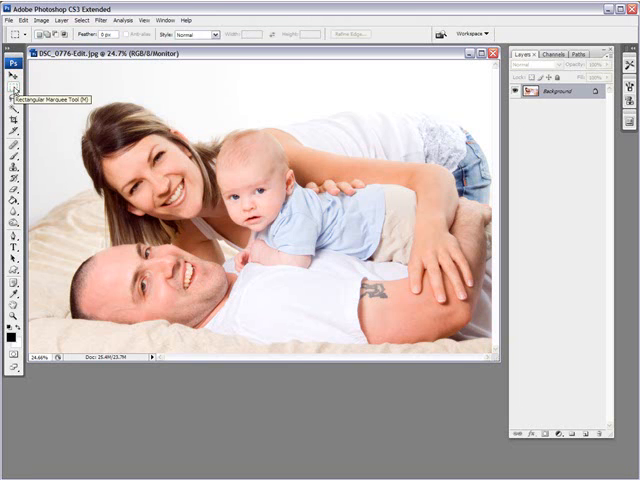
{"action": "mouse_move", "coordinate": [36, 72]}
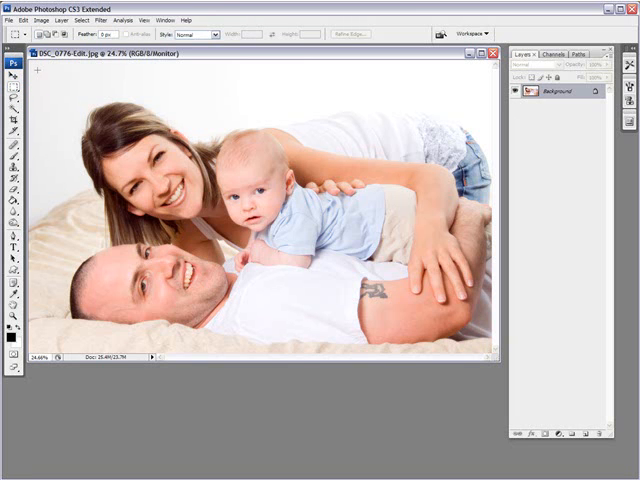
Select the whole family photo with Ctrl+A.
{"action": "key", "text": "ctrl+a"}
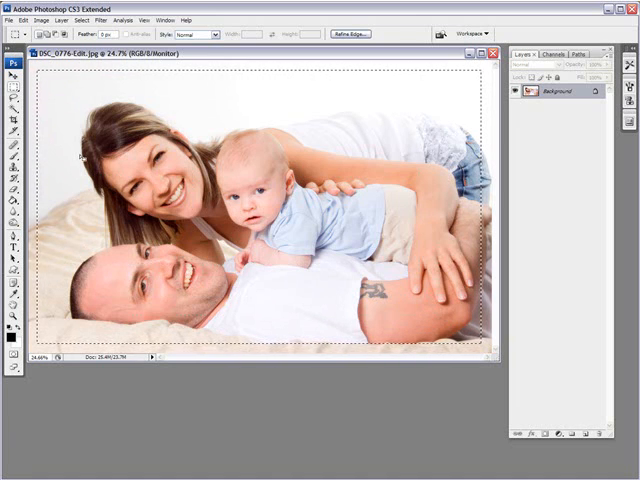
{"action": "mouse_move", "coordinate": [64, 112]}
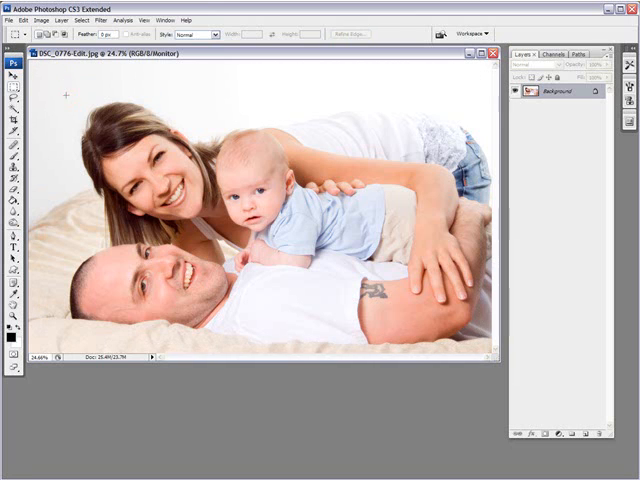
{"action": "mouse_move", "coordinate": [210, 54]}
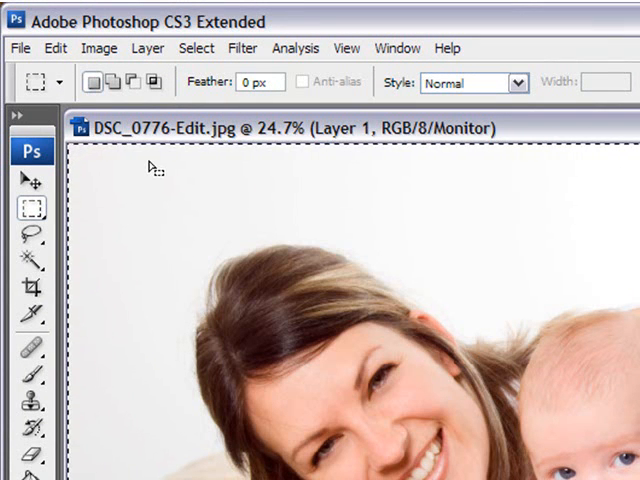
{"action": "mouse_move", "coordinate": [152, 172]}
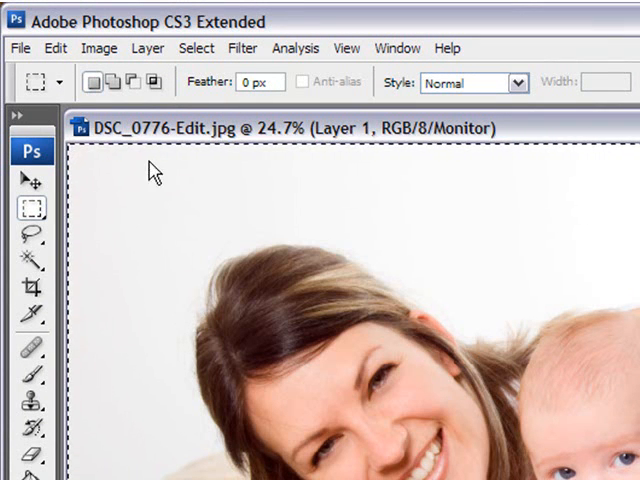
{"action": "mouse_move", "coordinate": [196, 48]}
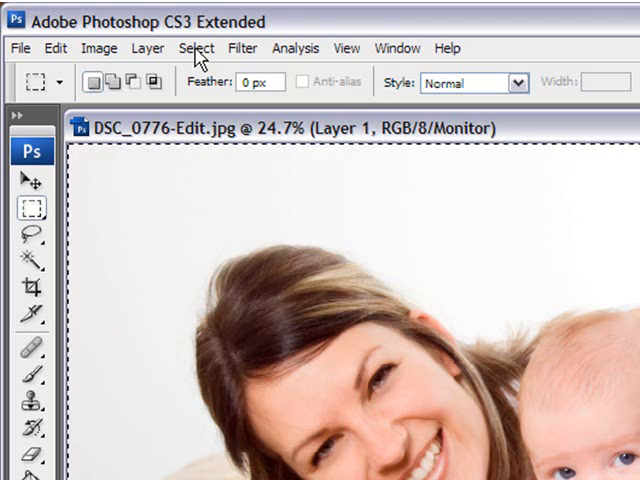
Contract the full-image selection by 75 pixels so it sits inset from the edges.
{"action": "left_click", "coordinate": [196, 48]}
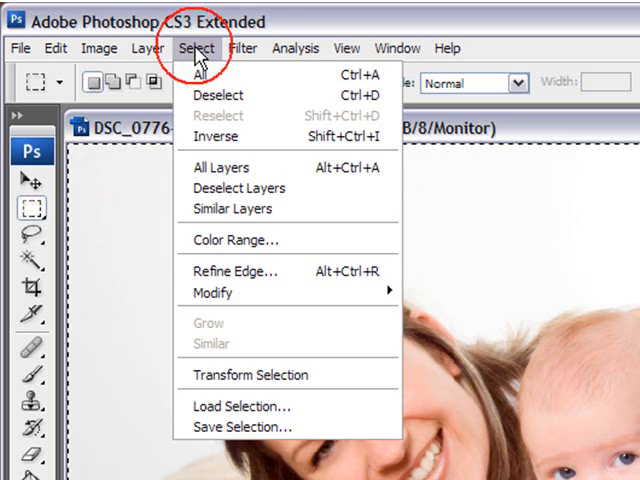
{"action": "mouse_move", "coordinate": [210, 292]}
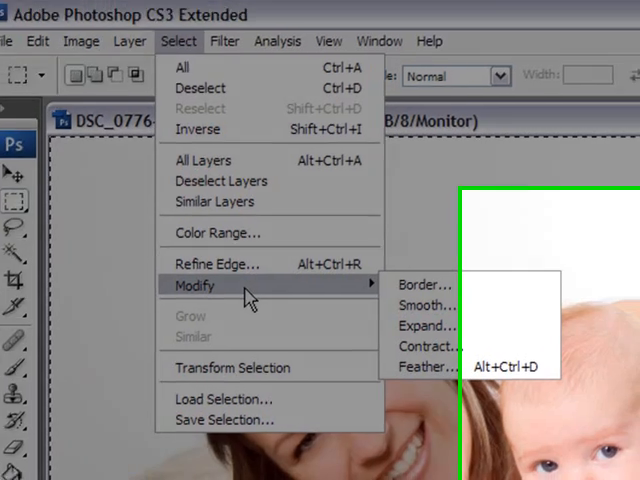
{"action": "left_click", "coordinate": [428, 344]}
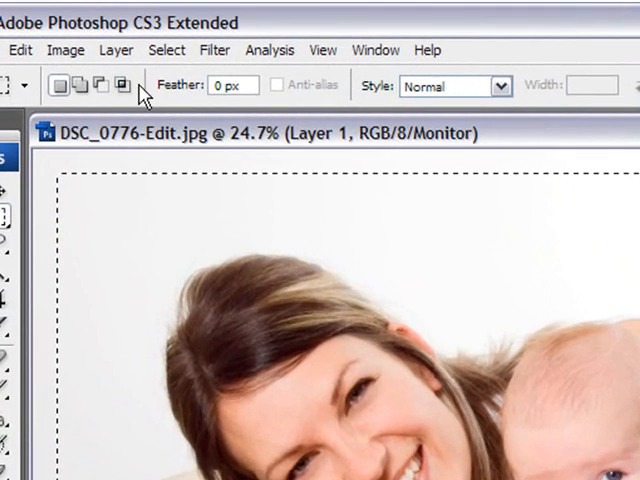
Invert the selection so only the 75-pixel border band is selected.
{"action": "left_click", "coordinate": [168, 50]}
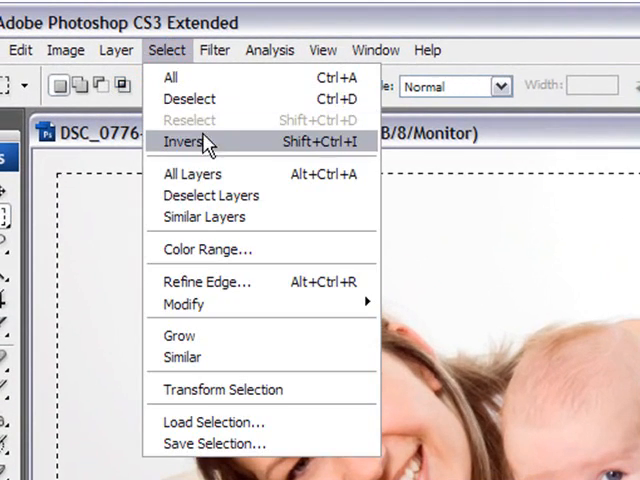
{"action": "left_click", "coordinate": [188, 140]}
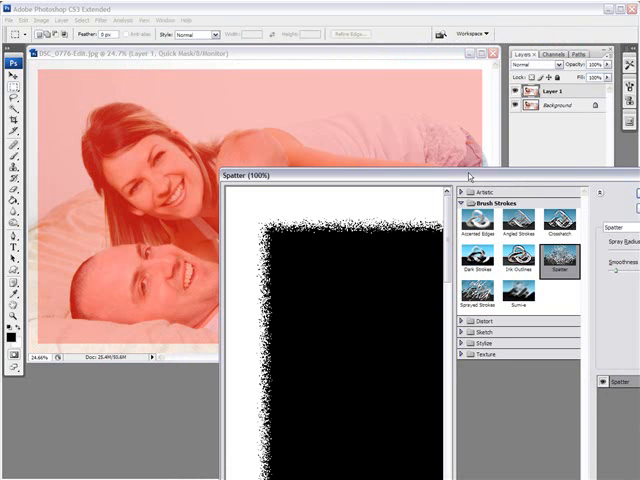
{"action": "mouse_move", "coordinate": [358, 252]}
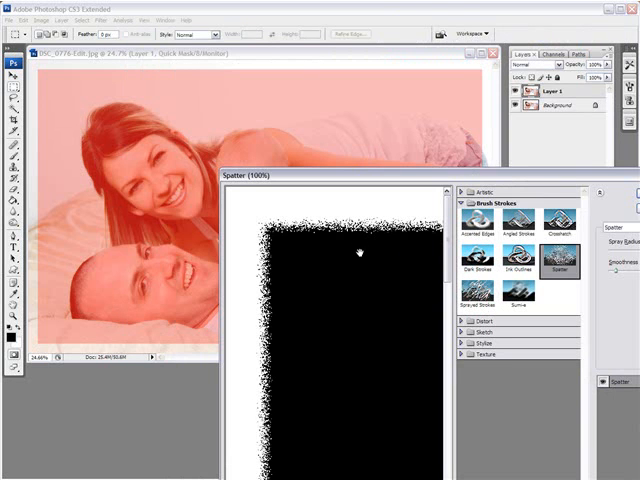
{"action": "mouse_move", "coordinate": [368, 244]}
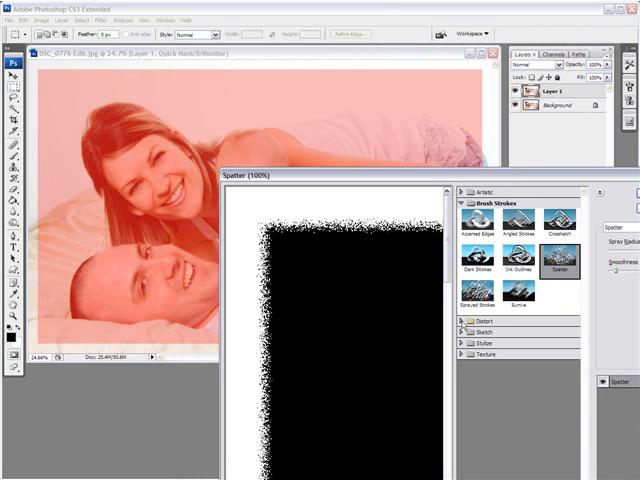
Apply a Spatter brush-stroke filter to roughen the quick mask's inner border edge.
{"action": "left_click", "coordinate": [516, 296]}
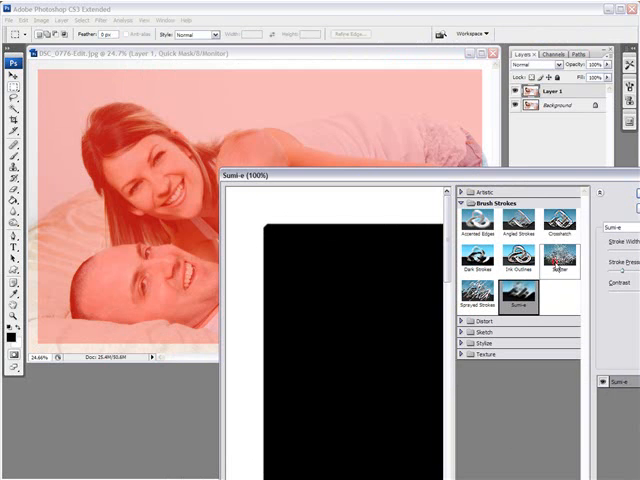
{"action": "left_click", "coordinate": [560, 256]}
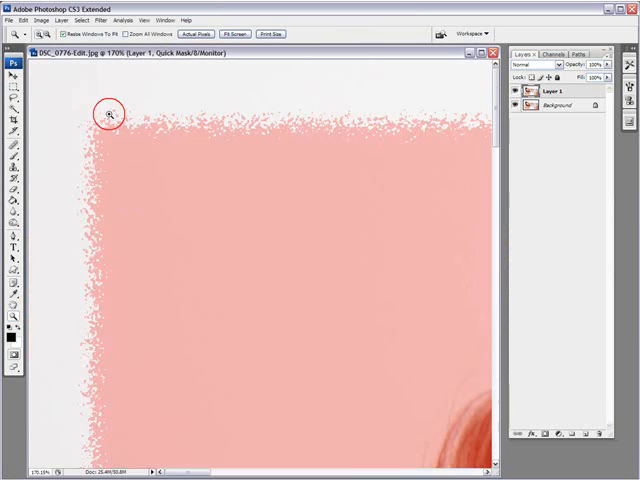
{"action": "mouse_move", "coordinate": [120, 116]}
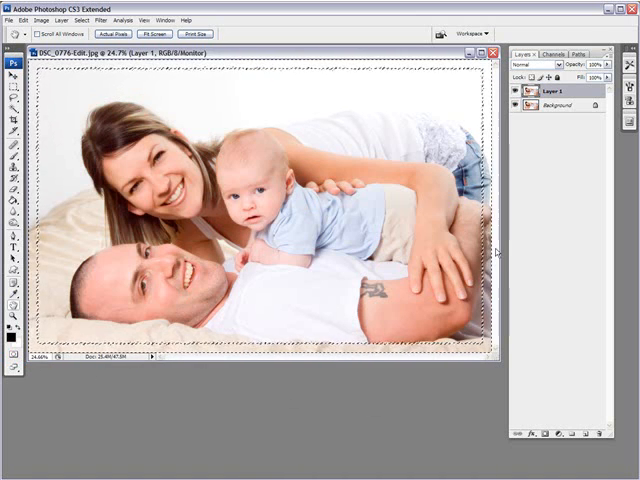
{"action": "mouse_move", "coordinate": [564, 208]}
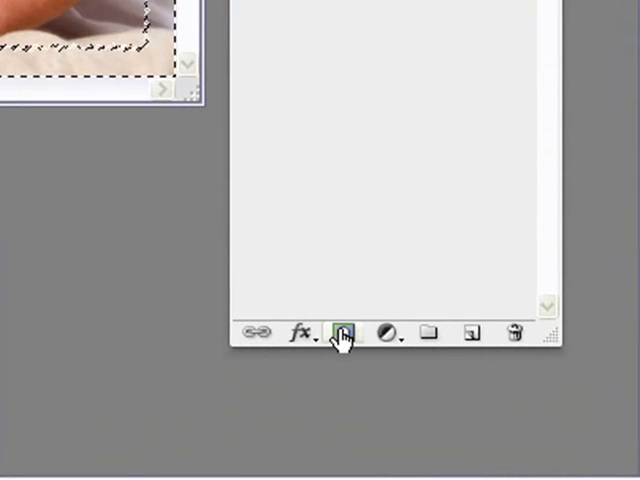
{"action": "mouse_move", "coordinate": [344, 332]}
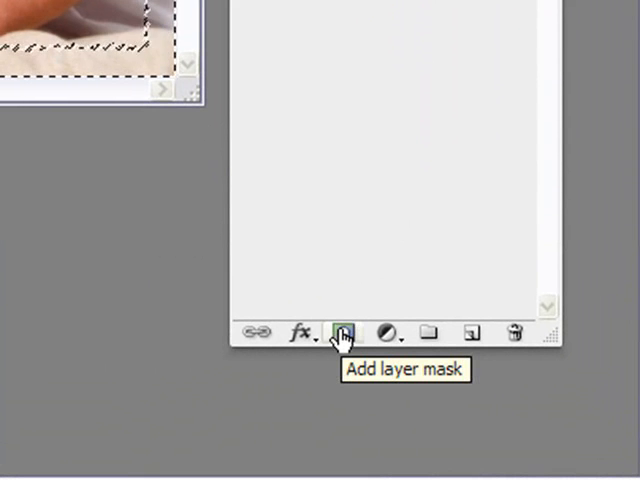
Add a layer mask to Layer 1 from the splattered selection and target the mask thumbnail.
{"action": "left_click", "coordinate": [342, 332]}
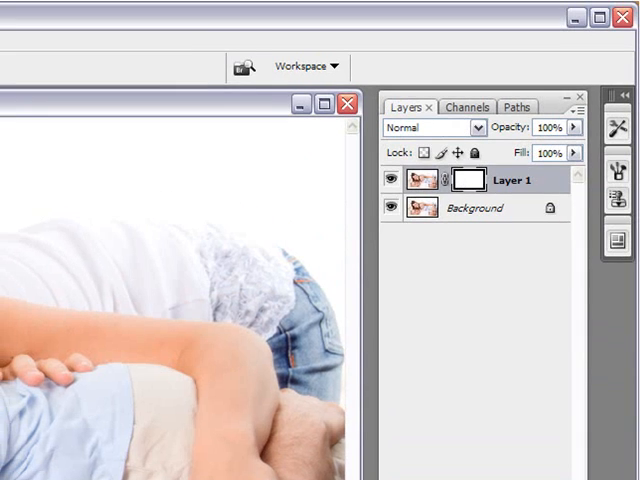
{"action": "mouse_move", "coordinate": [474, 242]}
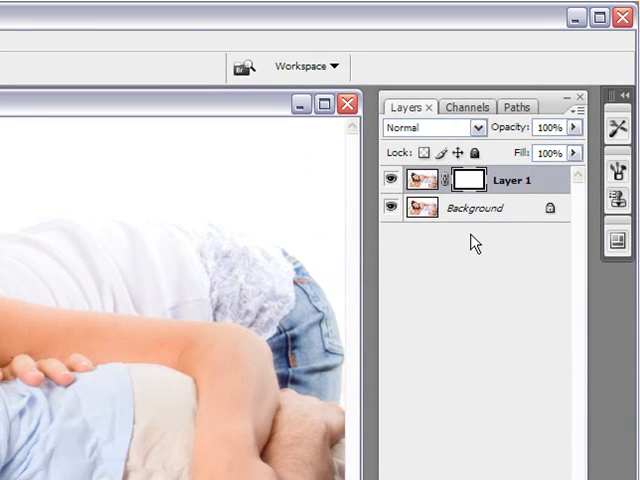
{"action": "mouse_move", "coordinate": [468, 180]}
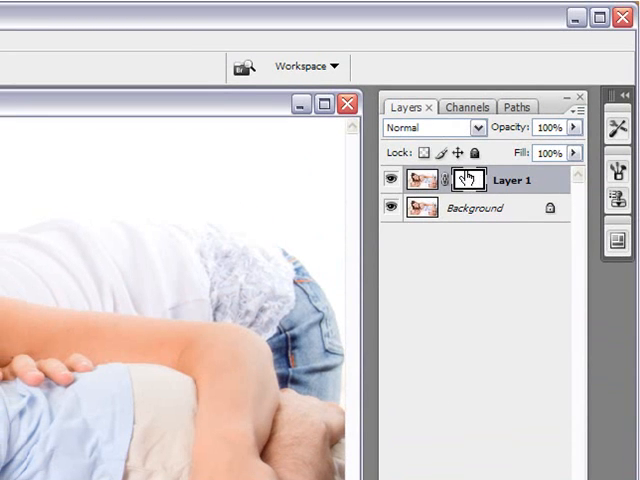
{"action": "left_click", "coordinate": [468, 180]}
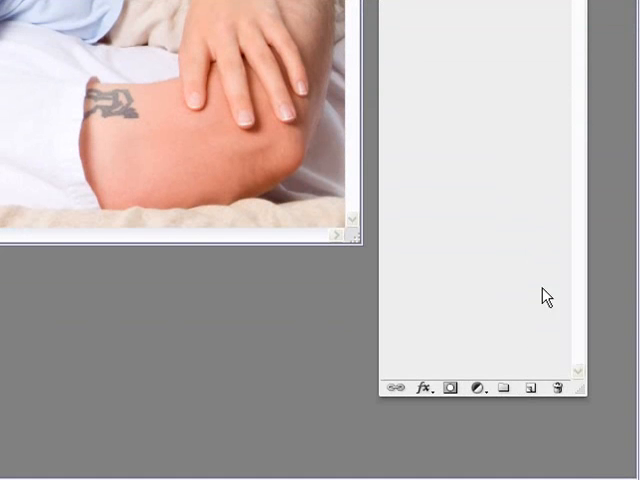
{"action": "mouse_move", "coordinate": [530, 388]}
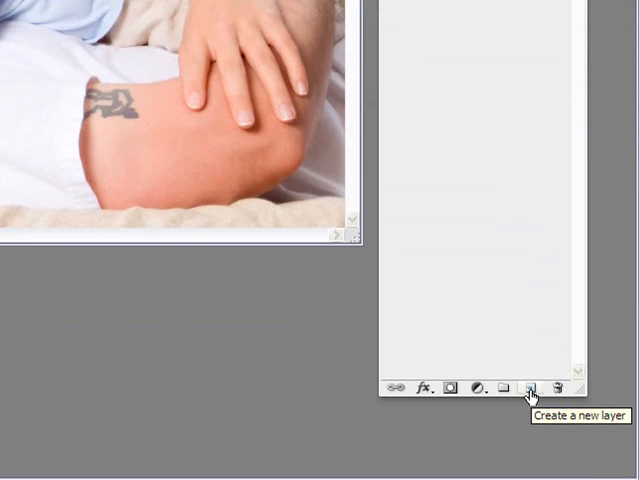
Create empty Layer 2 and drag it into position above masked Layer 1.
{"action": "left_click", "coordinate": [530, 388]}
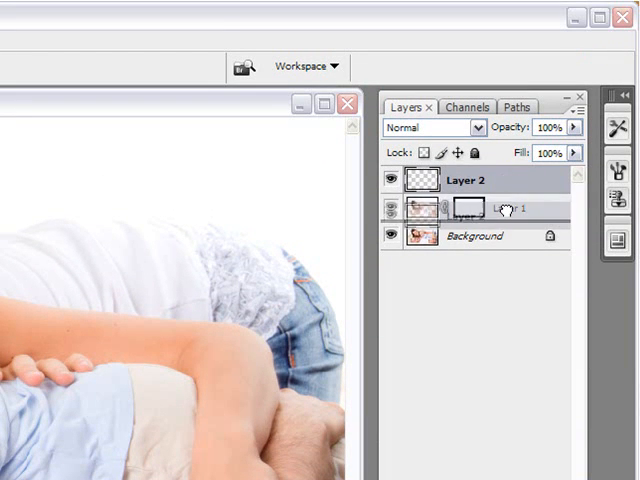
{"action": "left_click_drag", "start_coordinate": [464, 208], "coordinate": [464, 180]}
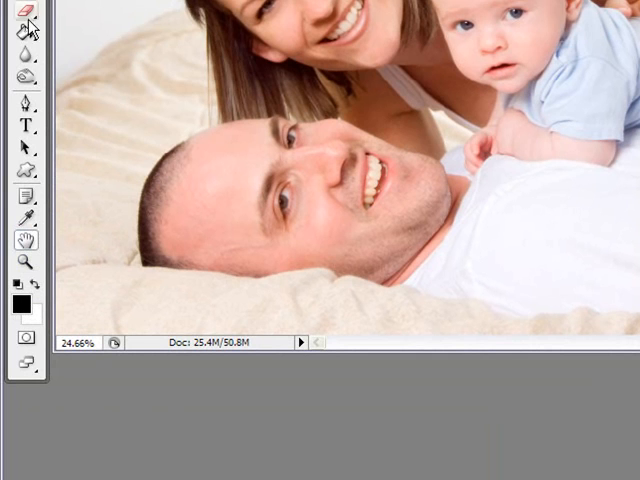
{"action": "mouse_move", "coordinate": [22, 44]}
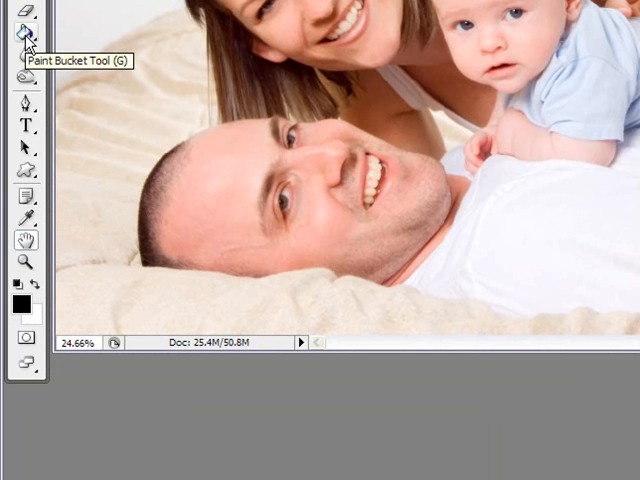
{"action": "mouse_move", "coordinate": [136, 32]}
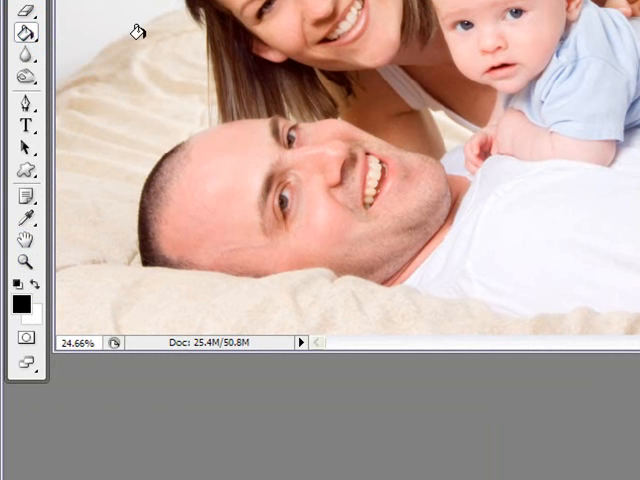